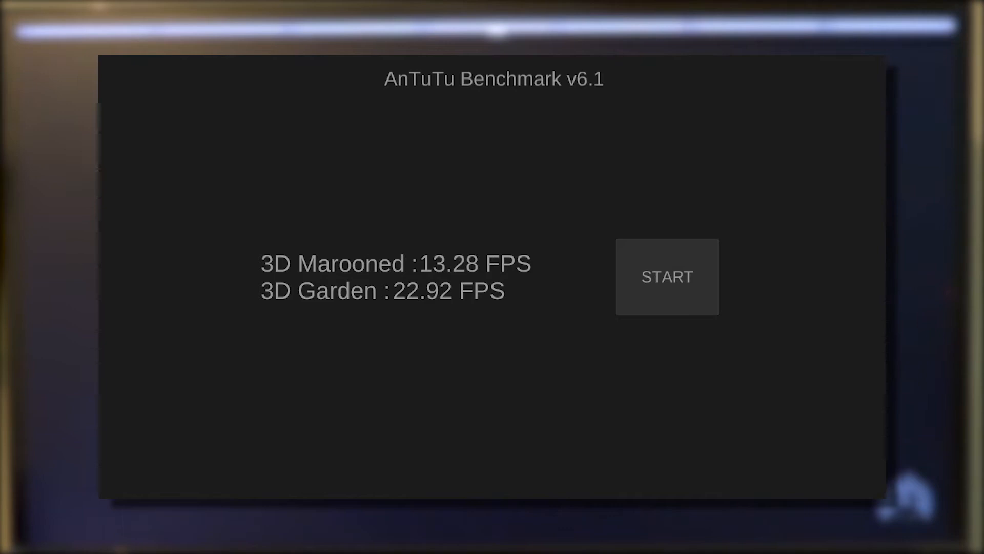
# Leave the 3D FPS results (Marooned 13.28, Garden 22.92) to view the 113449 total score.
pyautogui.click(666, 277)
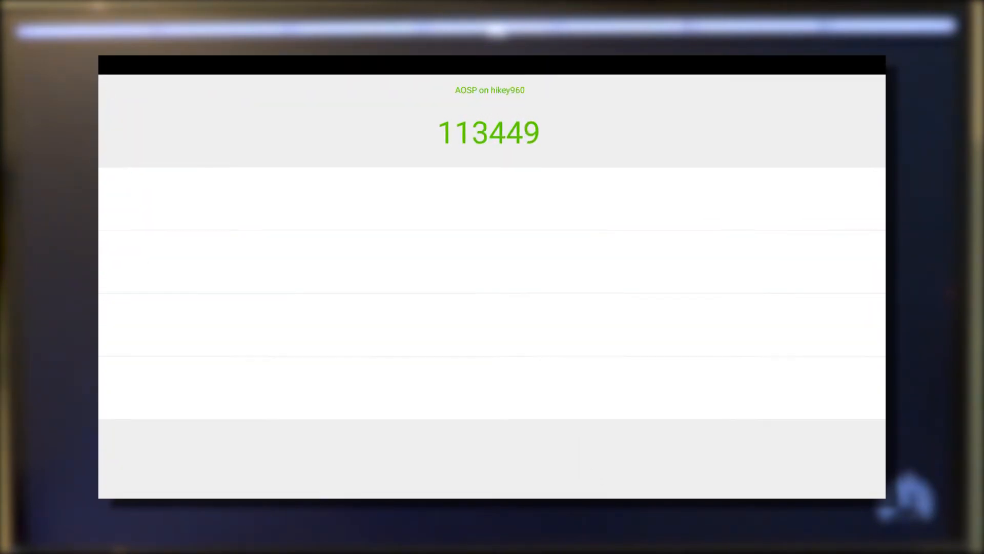